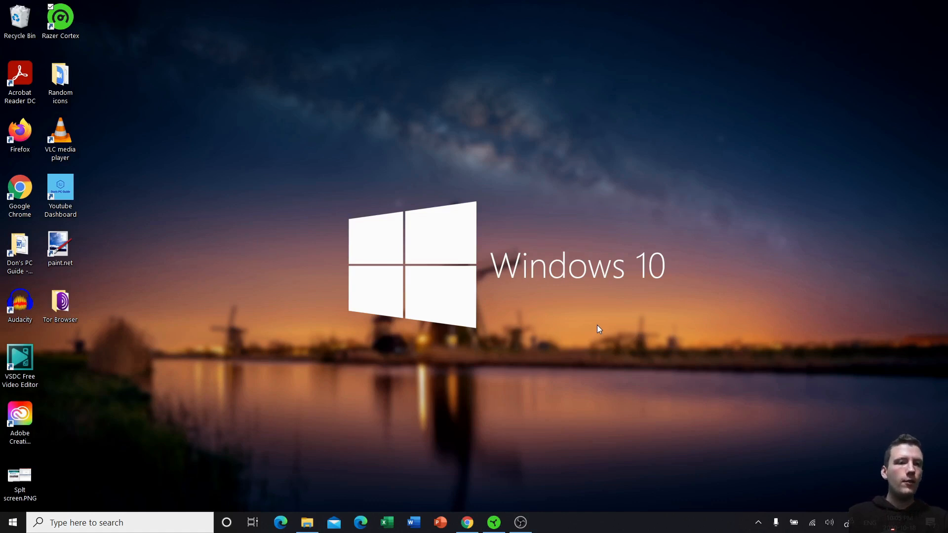
pyautogui.moveTo(619, 307)
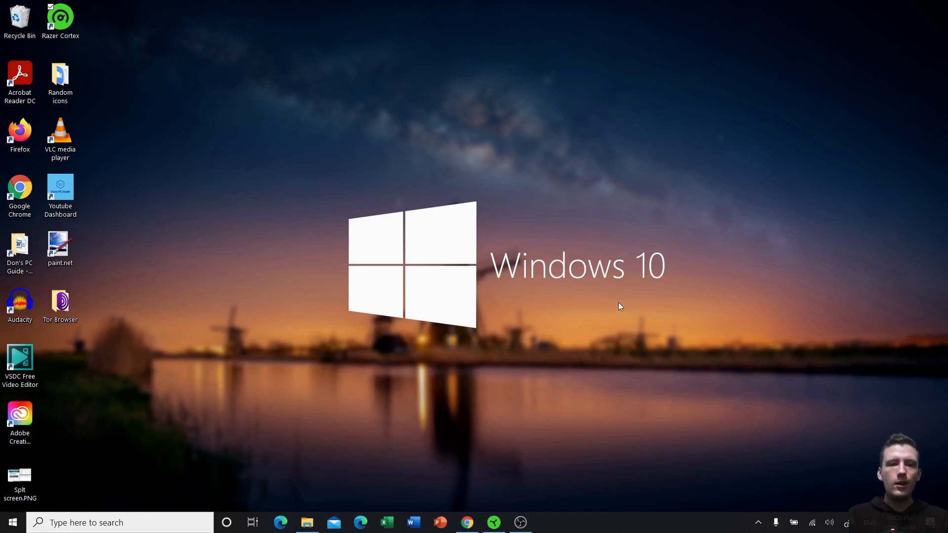
pyautogui.moveTo(466, 522)
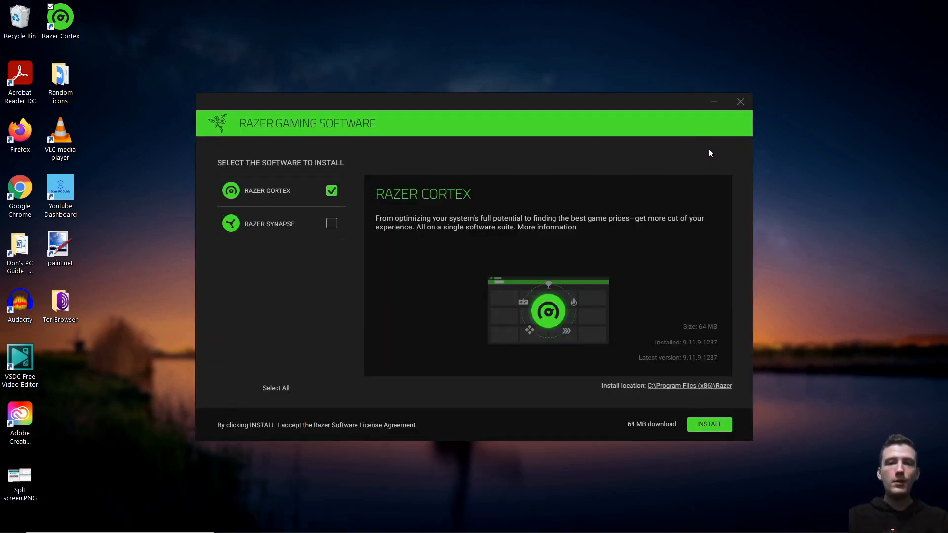
# - Select Razer Synapse and its optional modules, including Chroma Visualizer, leaving Hue unticked
pyautogui.click(332, 223)
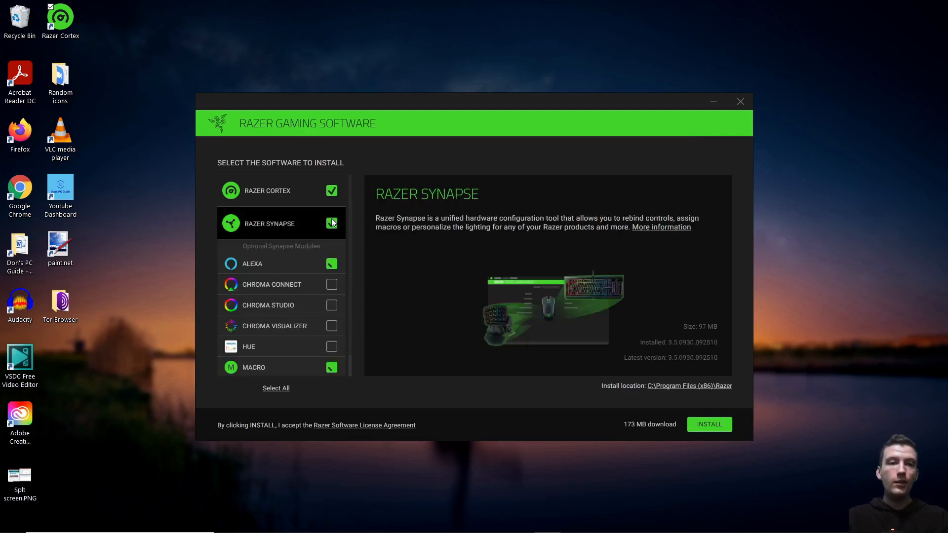
pyautogui.click(331, 284)
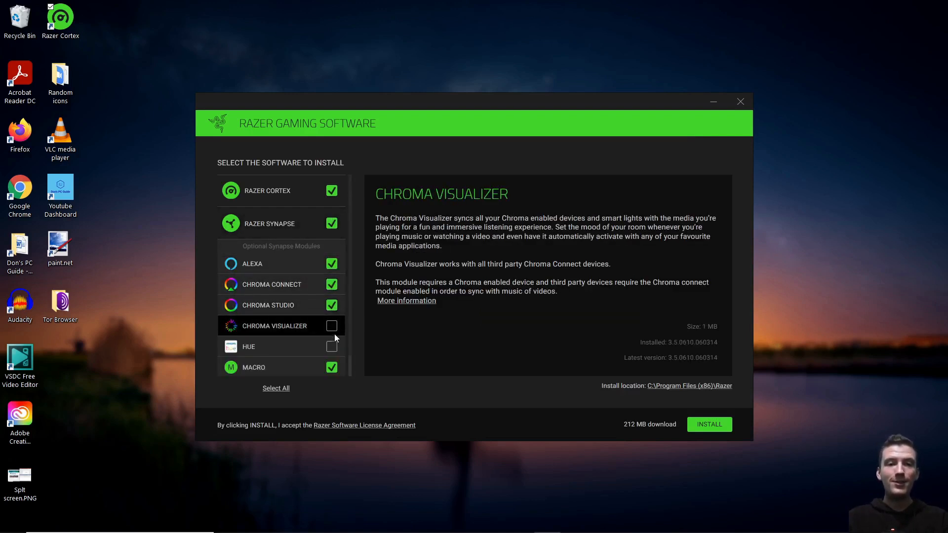
pyautogui.click(332, 326)
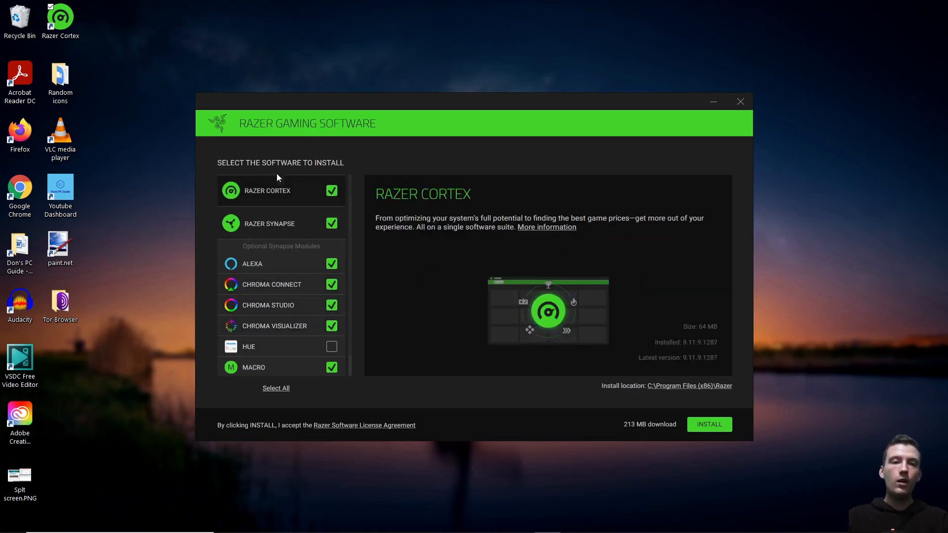
# - View the Razer Synapse description, then cancel the installation and close the installer
pyautogui.click(281, 223)
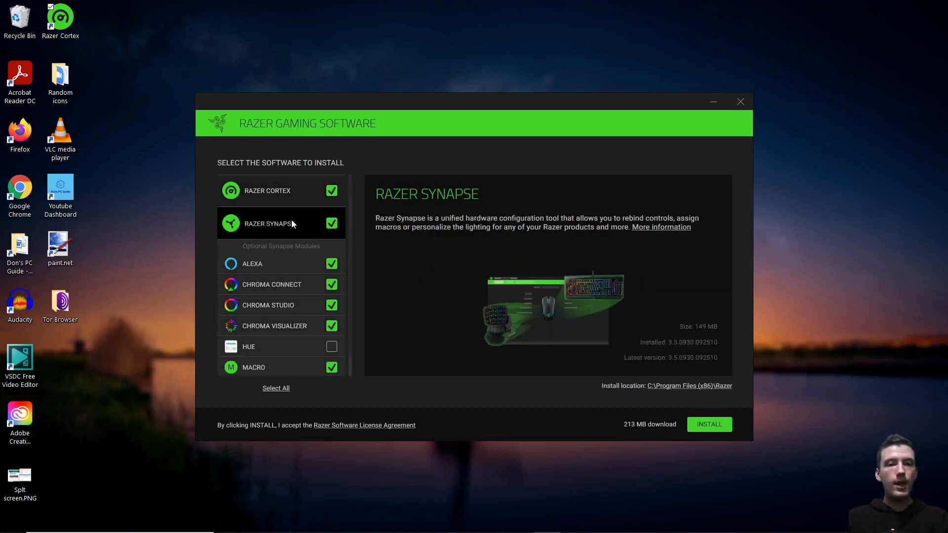
pyautogui.click(274, 303)
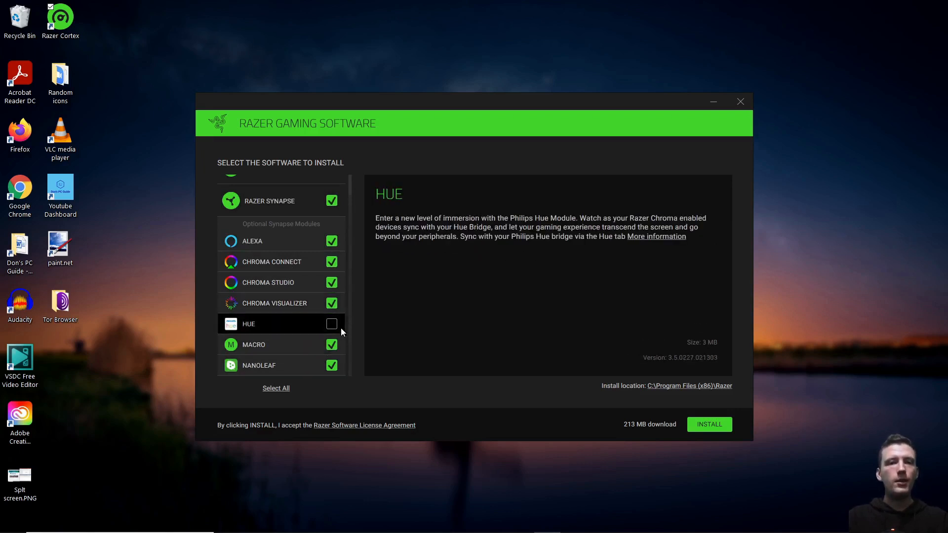
pyautogui.click(274, 303)
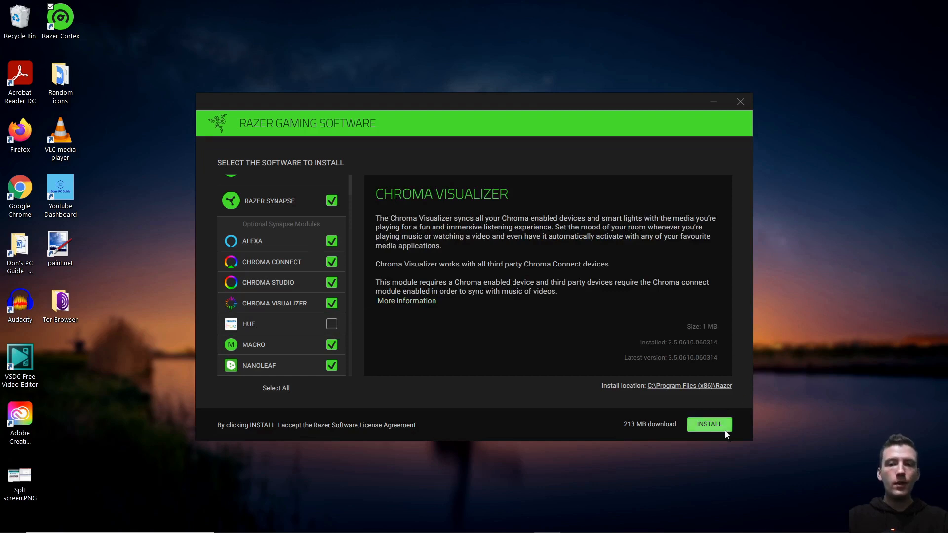
pyautogui.moveTo(741, 102)
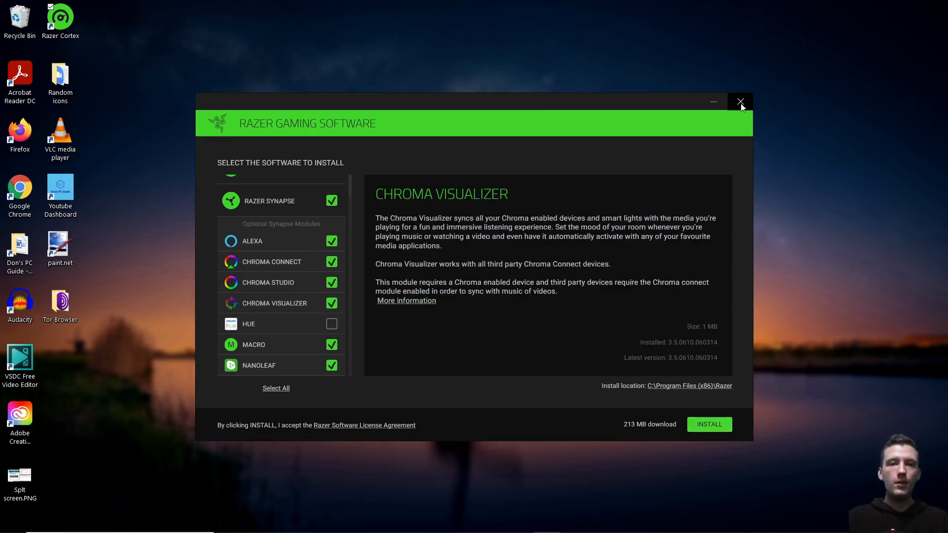
pyautogui.click(741, 101)
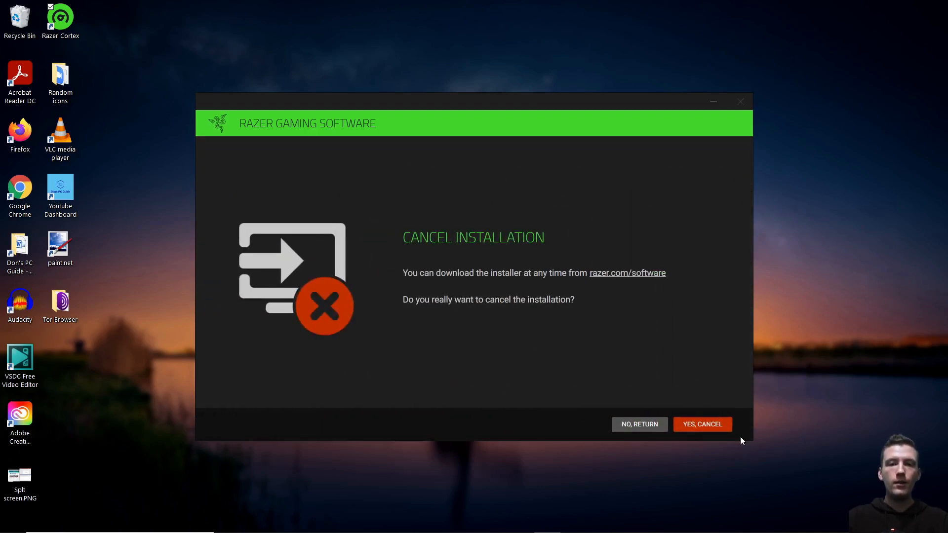
pyautogui.click(703, 424)
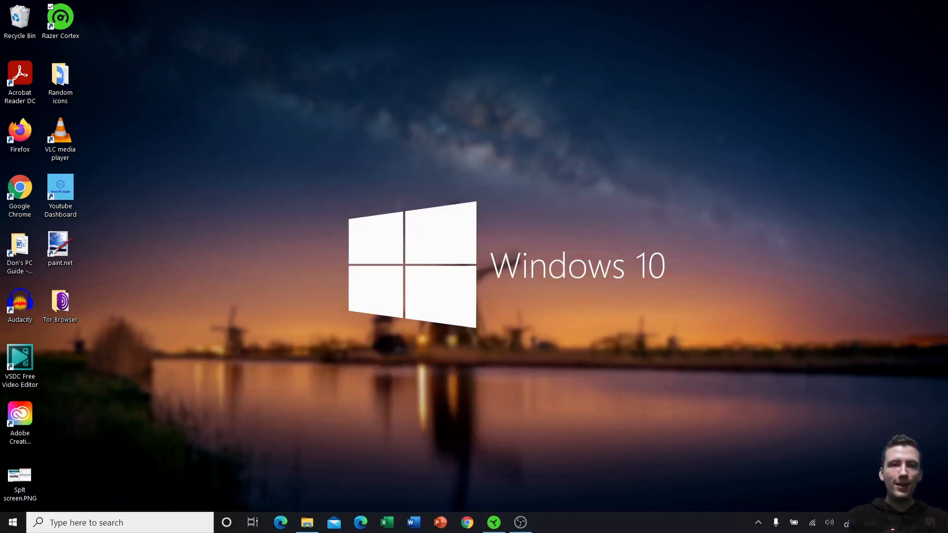
pyautogui.moveTo(564, 501)
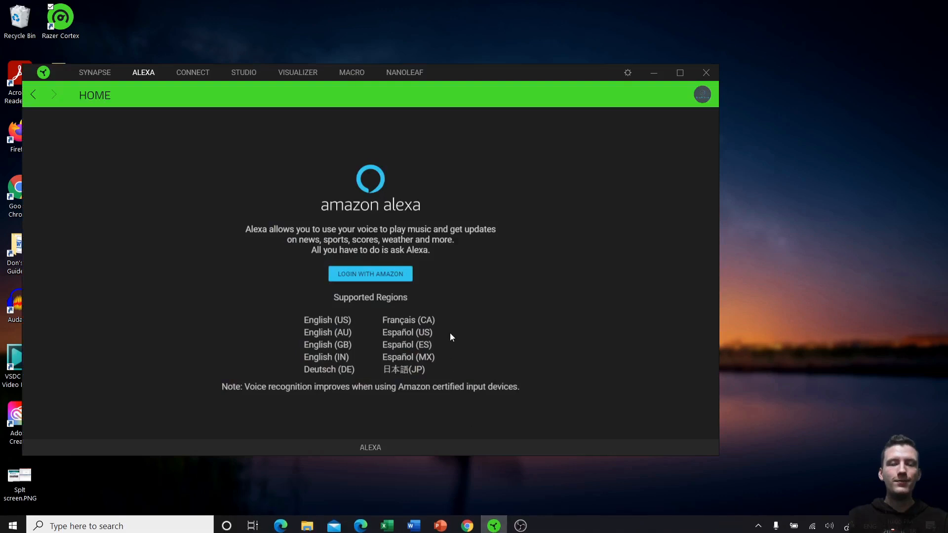
# - Go to the Synapse Dashboard of installed modules and open the Alexa module
pyautogui.click(95, 72)
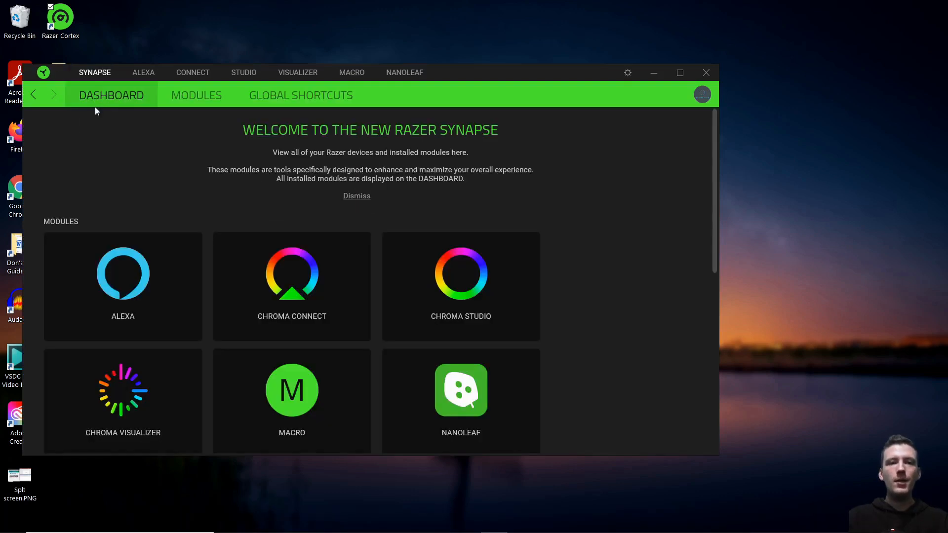
pyautogui.moveTo(592, 390)
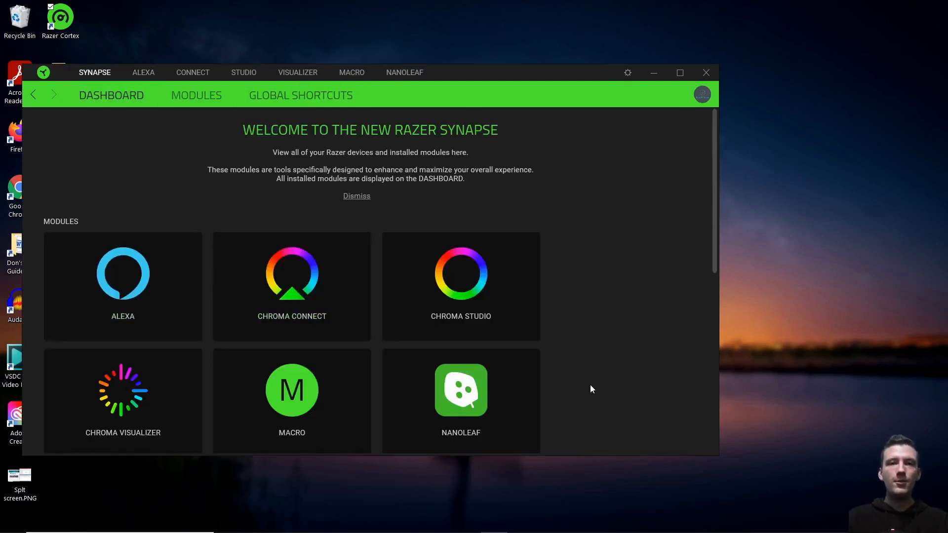
pyautogui.moveTo(177, 196)
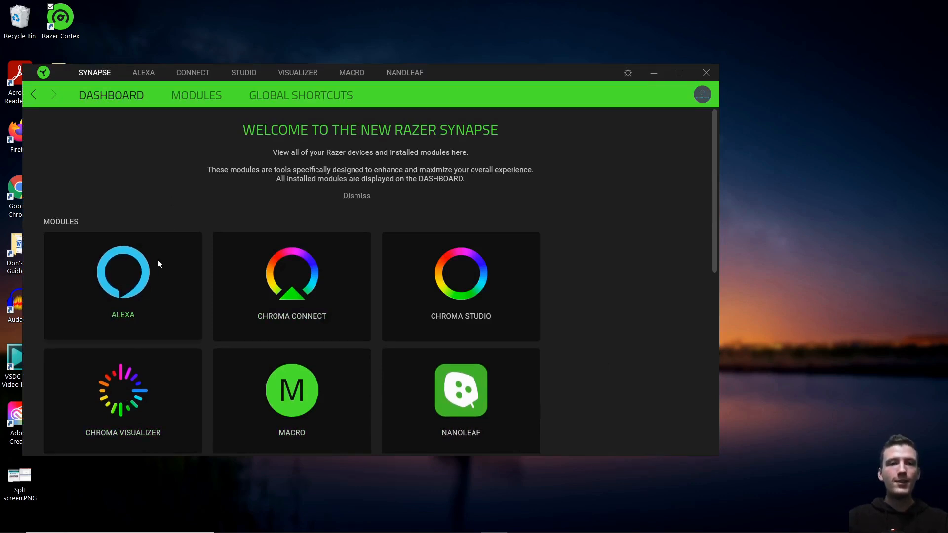
pyautogui.click(123, 286)
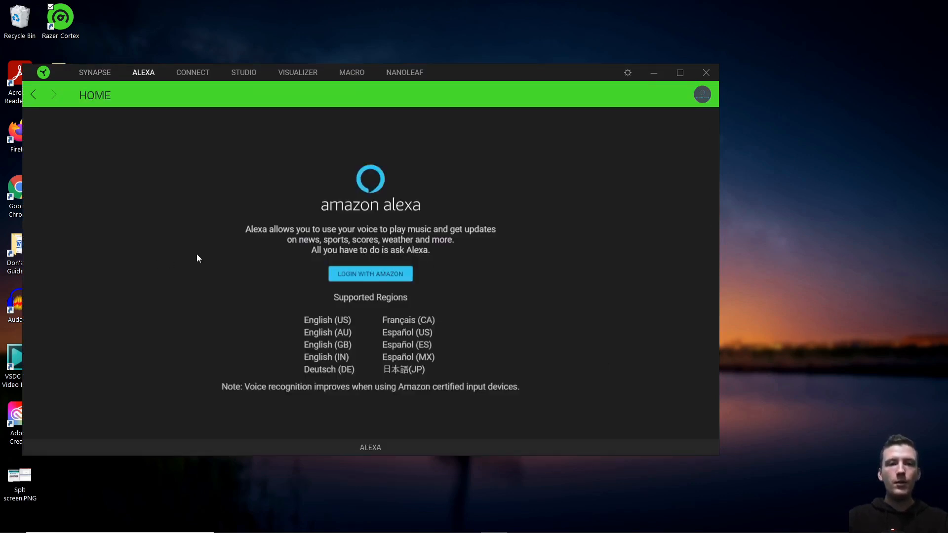
pyautogui.click(370, 274)
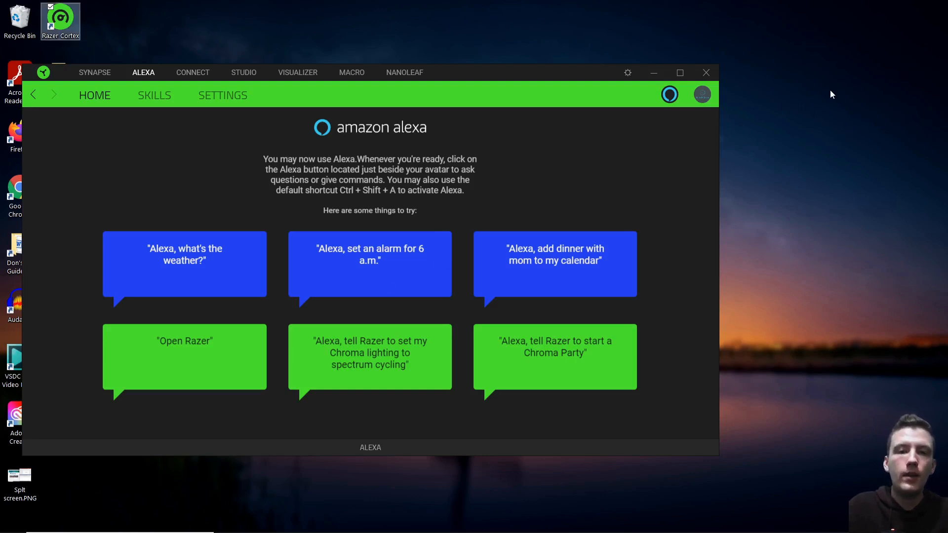
pyautogui.moveTo(816, 106)
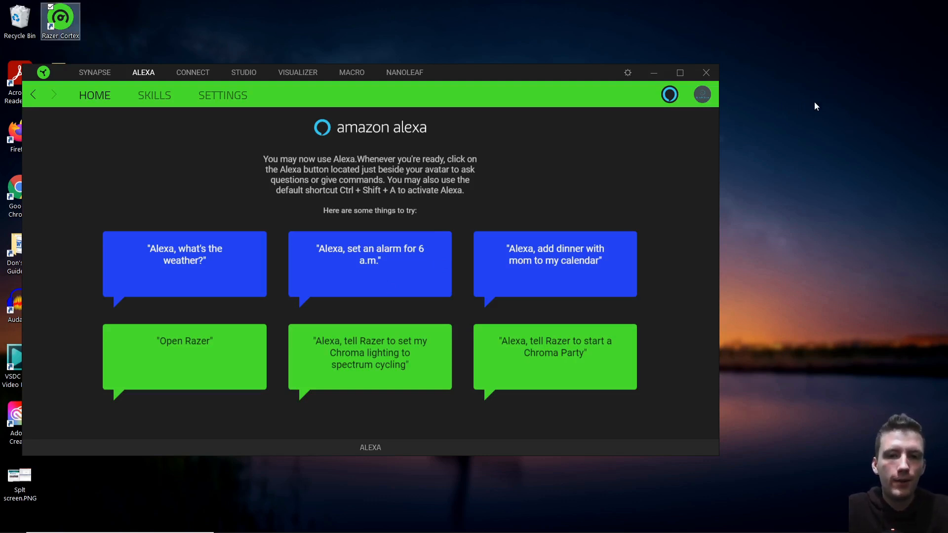
pyautogui.moveTo(819, 108)
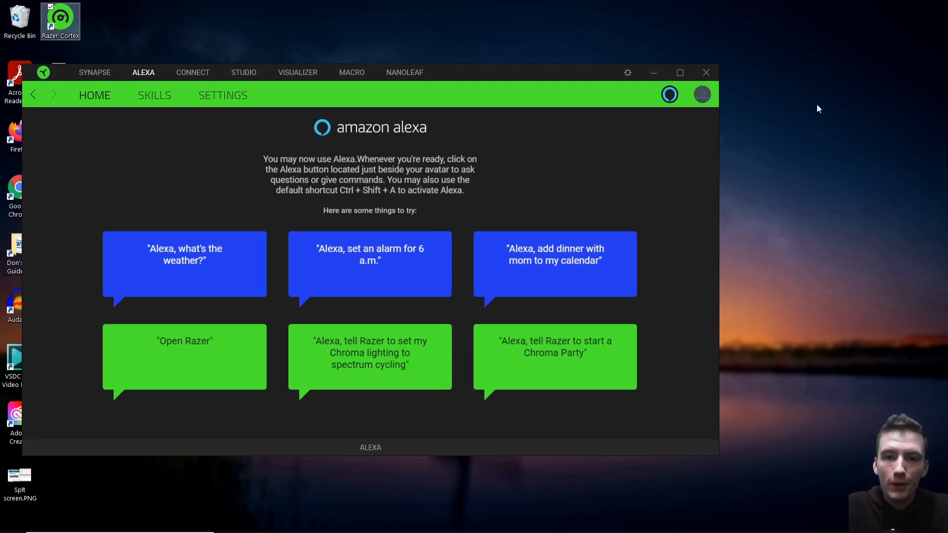
pyautogui.moveTo(779, 215)
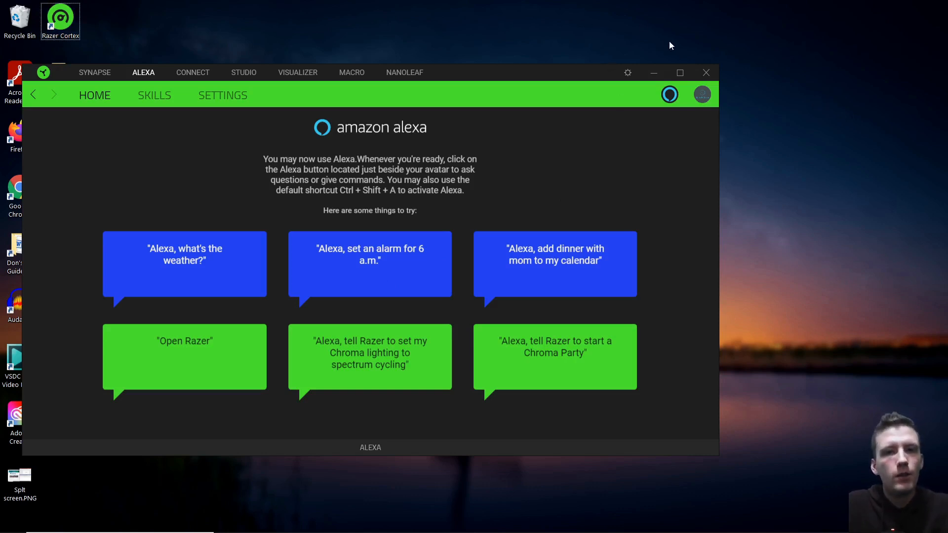
pyautogui.moveTo(675, 55)
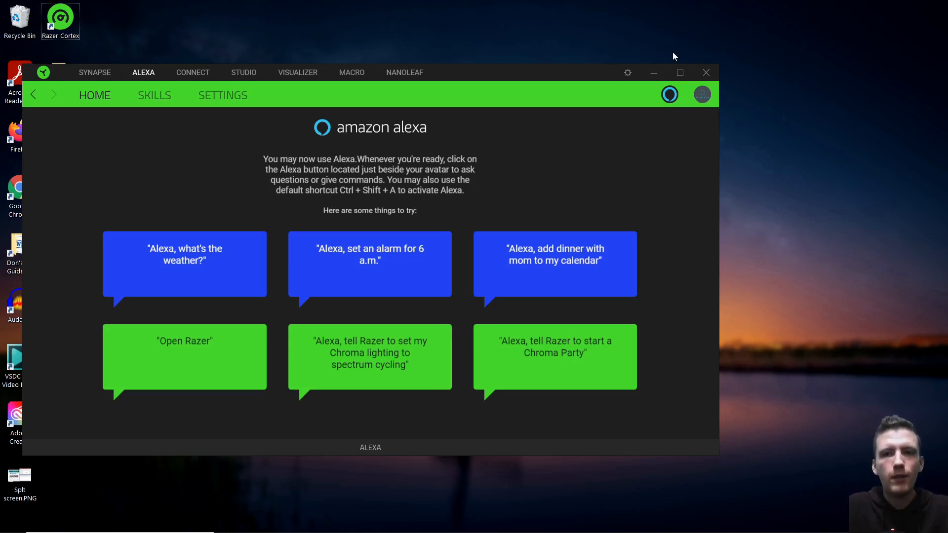
pyautogui.moveTo(854, 53)
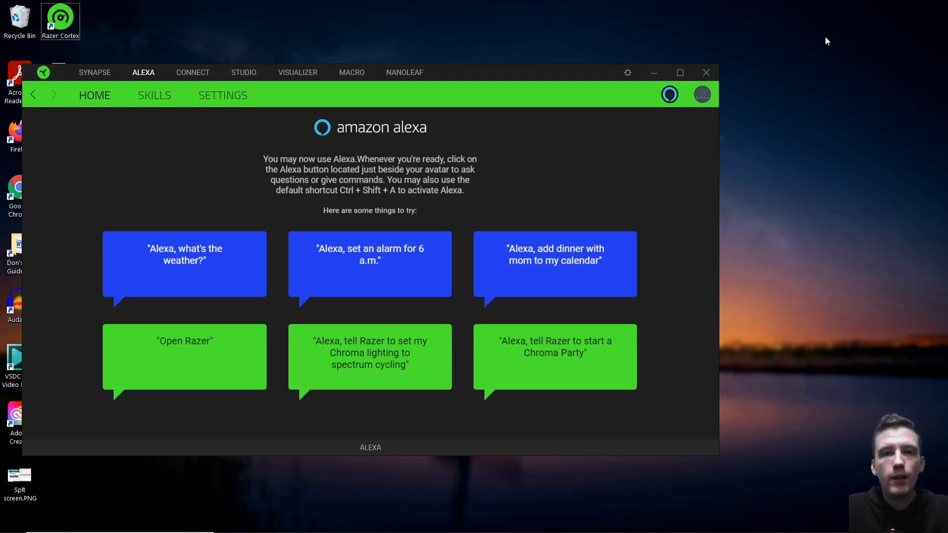
pyautogui.moveTo(840, 49)
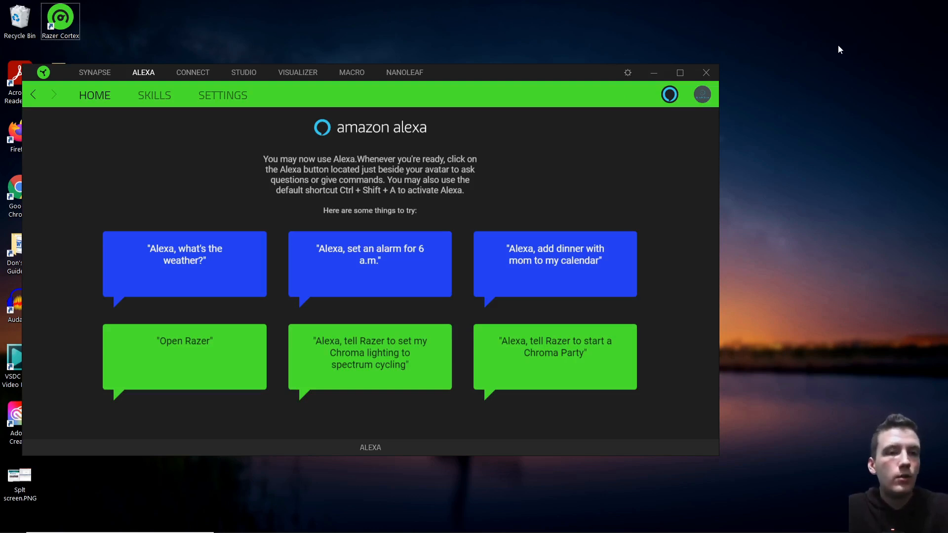
pyautogui.moveTo(828, 52)
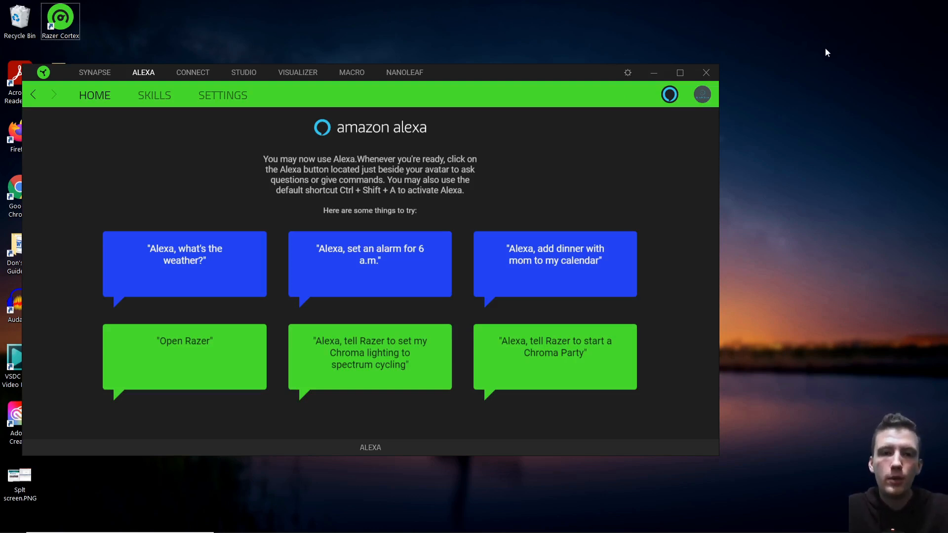
pyautogui.moveTo(792, 115)
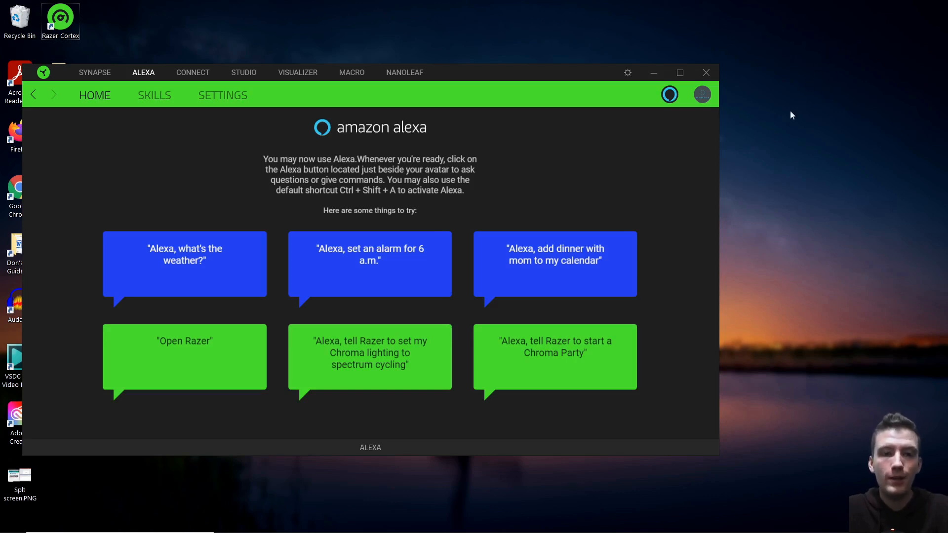
pyautogui.moveTo(582, 167)
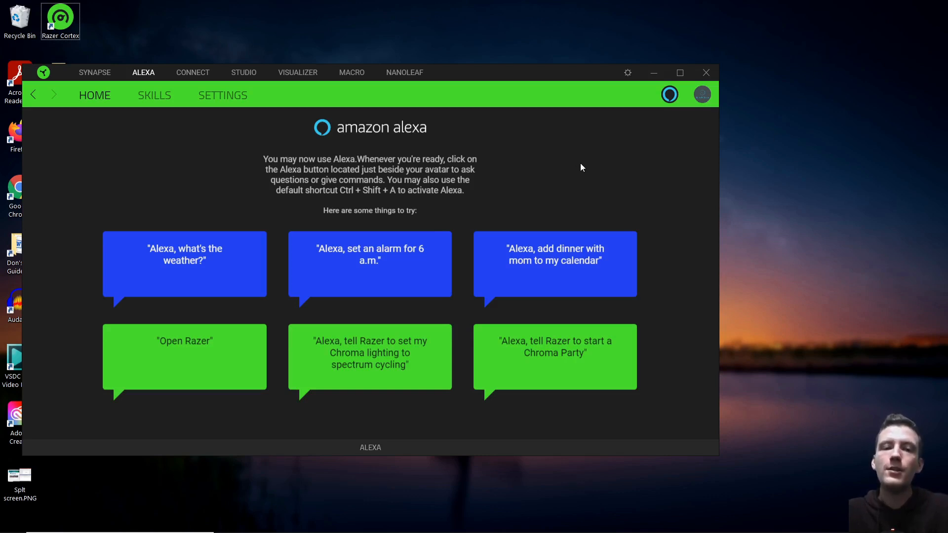
pyautogui.moveTo(581, 190)
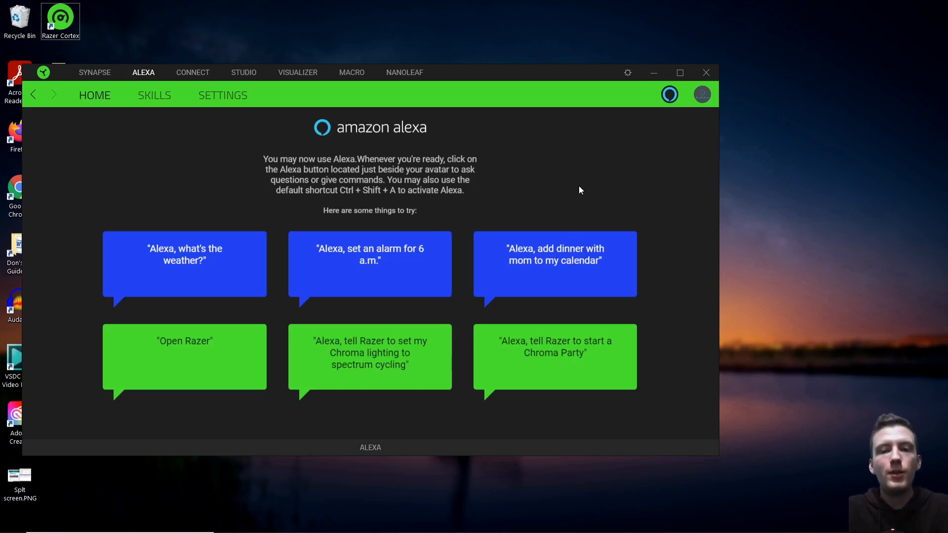
pyautogui.moveTo(586, 191)
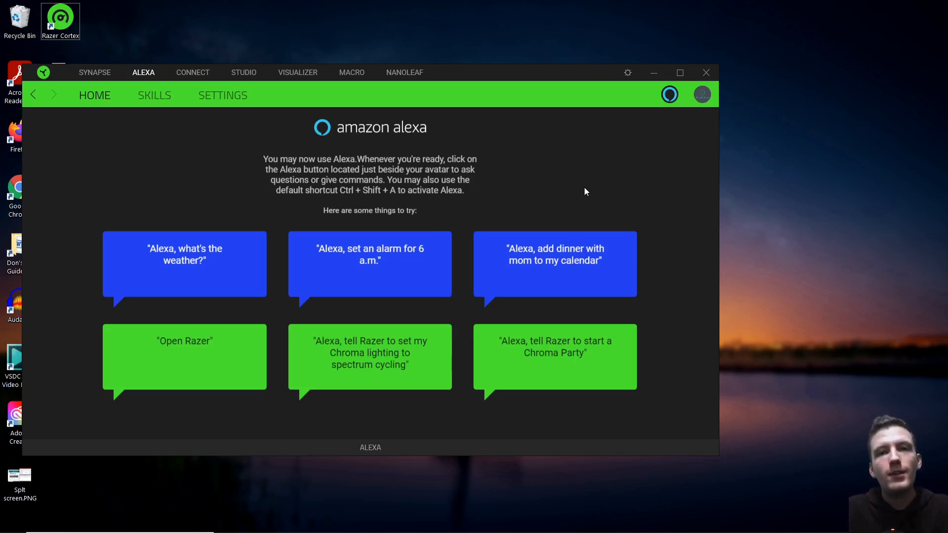